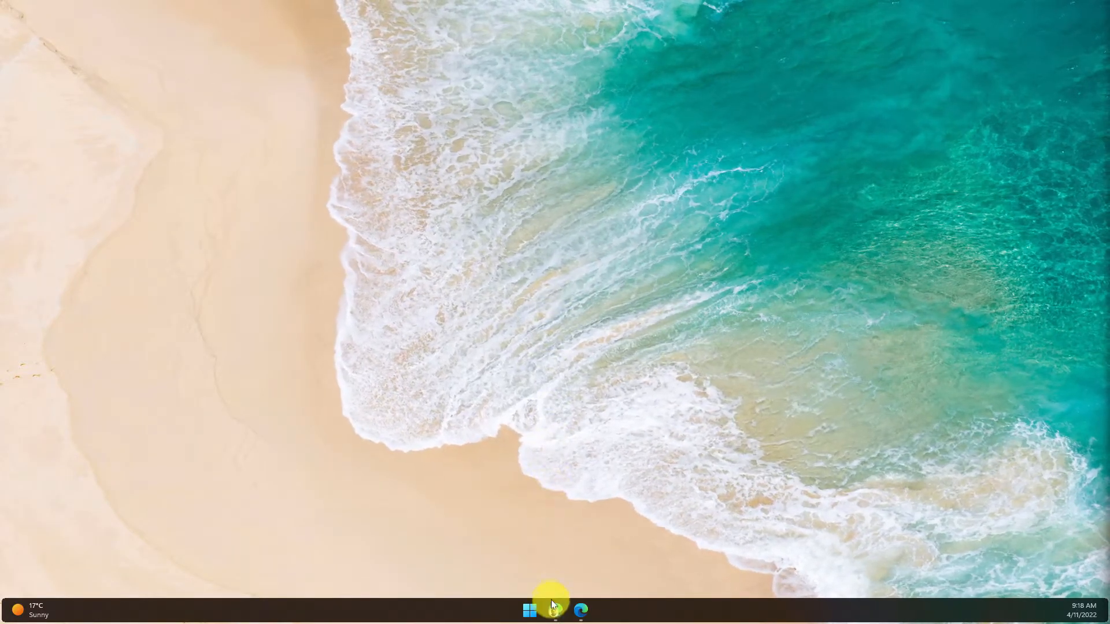
Step: Launch Microsoft Edge from the taskbar onto its new tab page
left_click(579, 610)
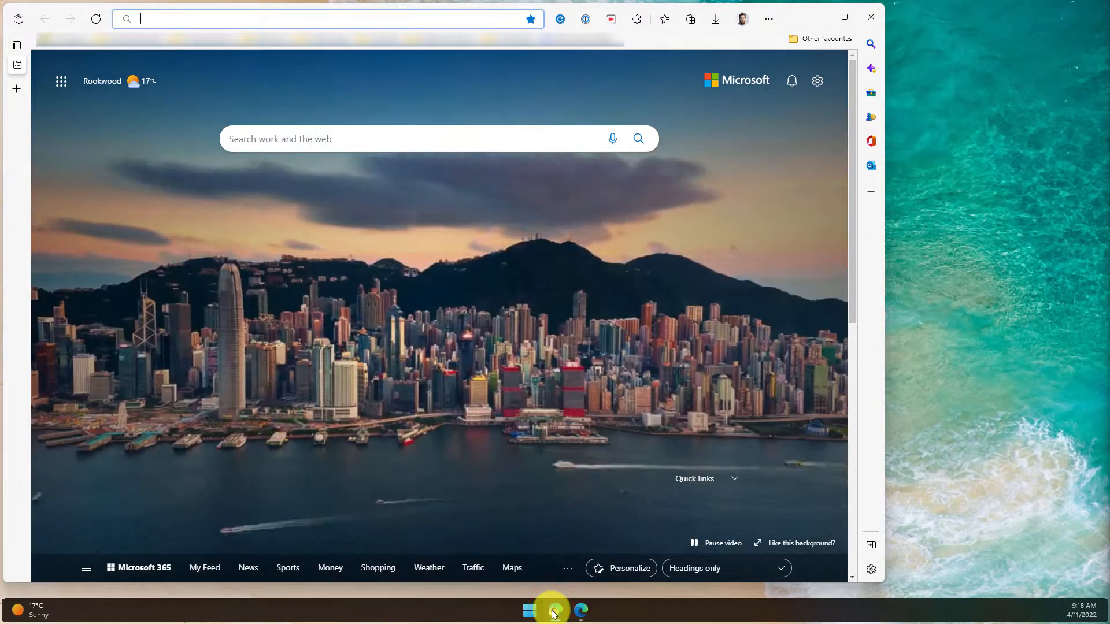
left_click(580, 609)
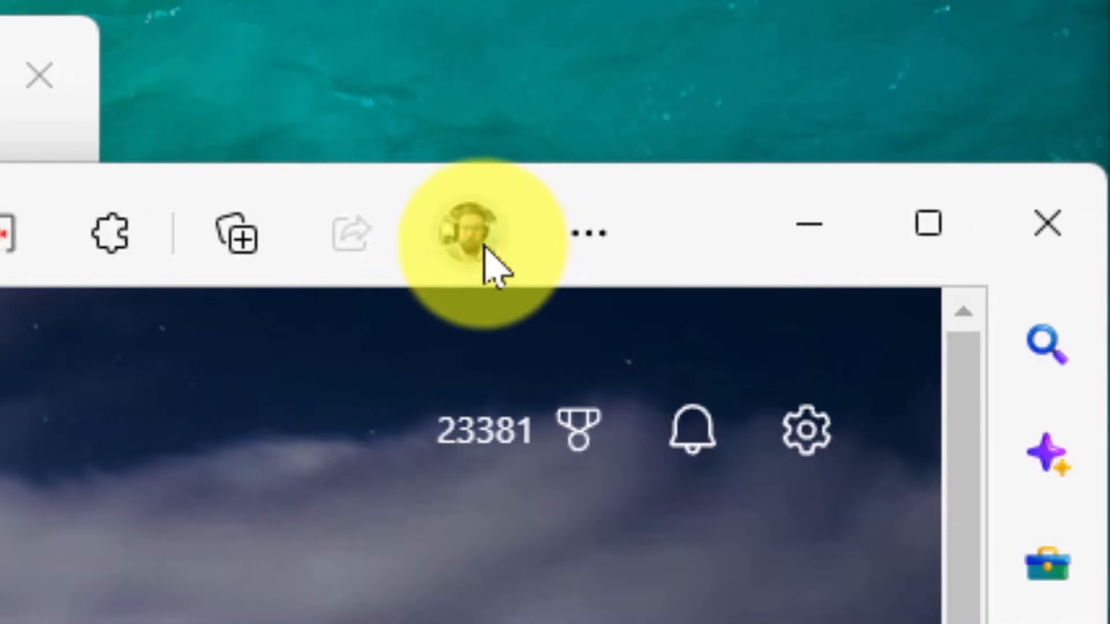
mouse_move(470, 234)
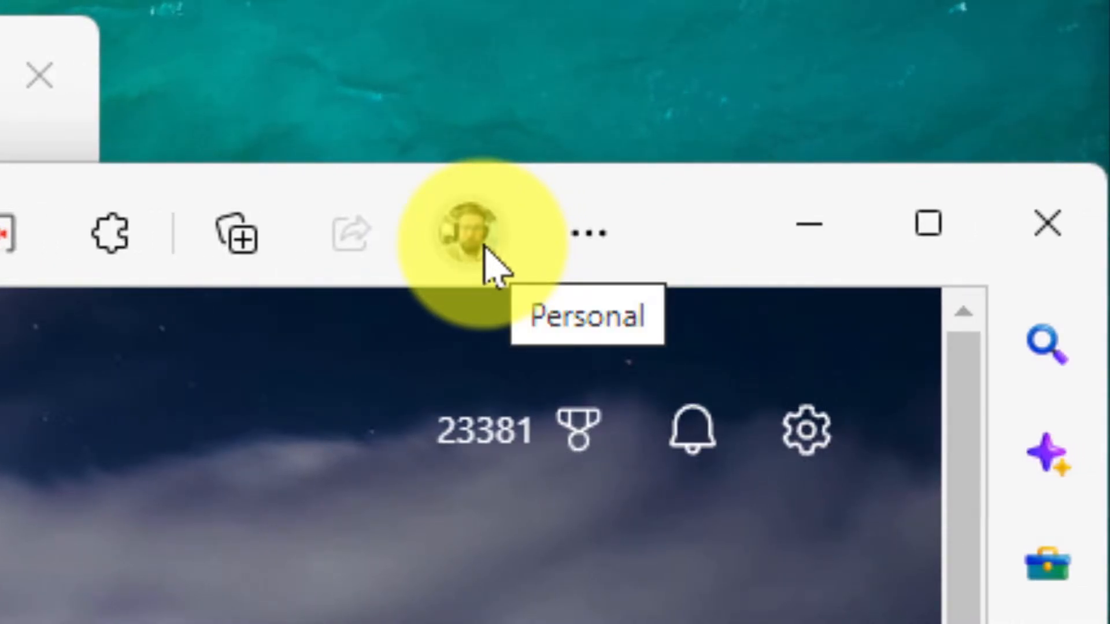
Step: From the Personal profile's menu, start Add profile and reach the profile preferences settings page
left_click(469, 234)
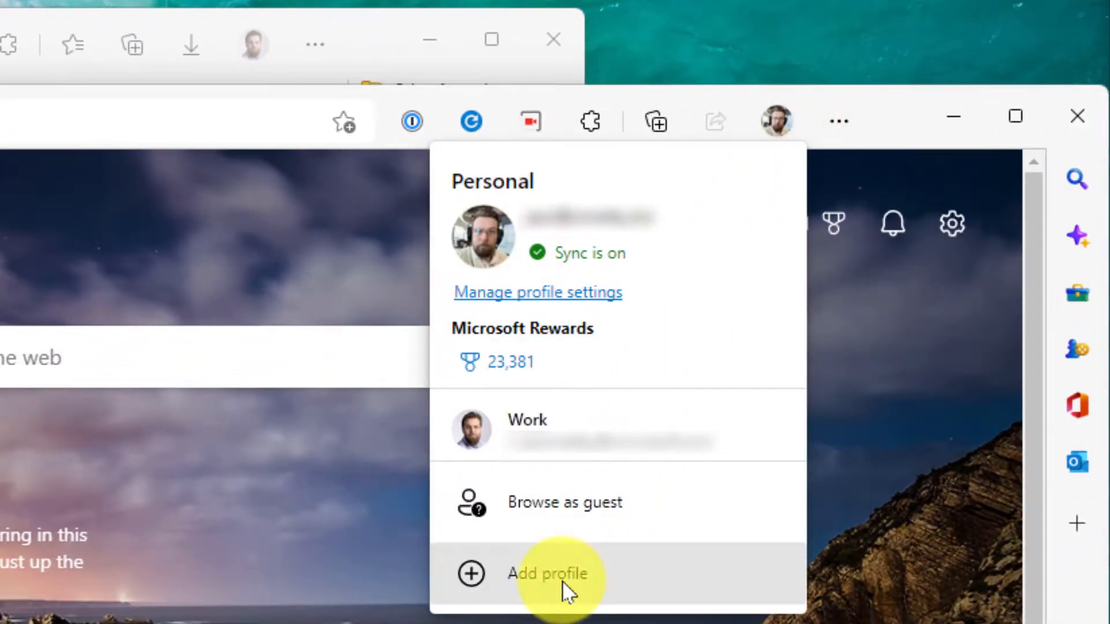
left_click(558, 573)
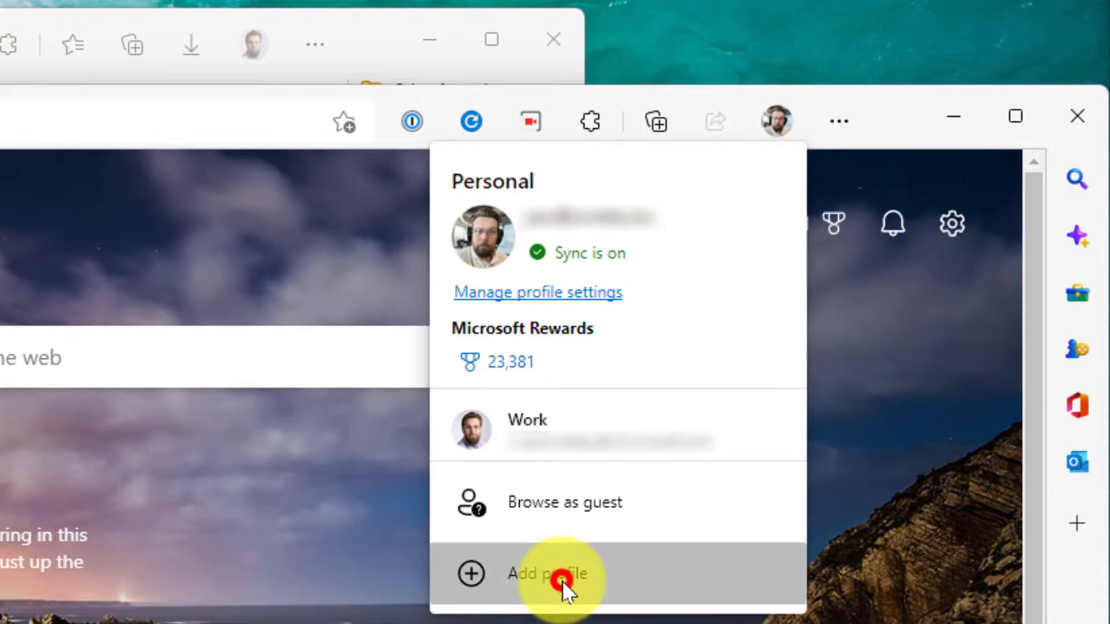
left_click(547, 574)
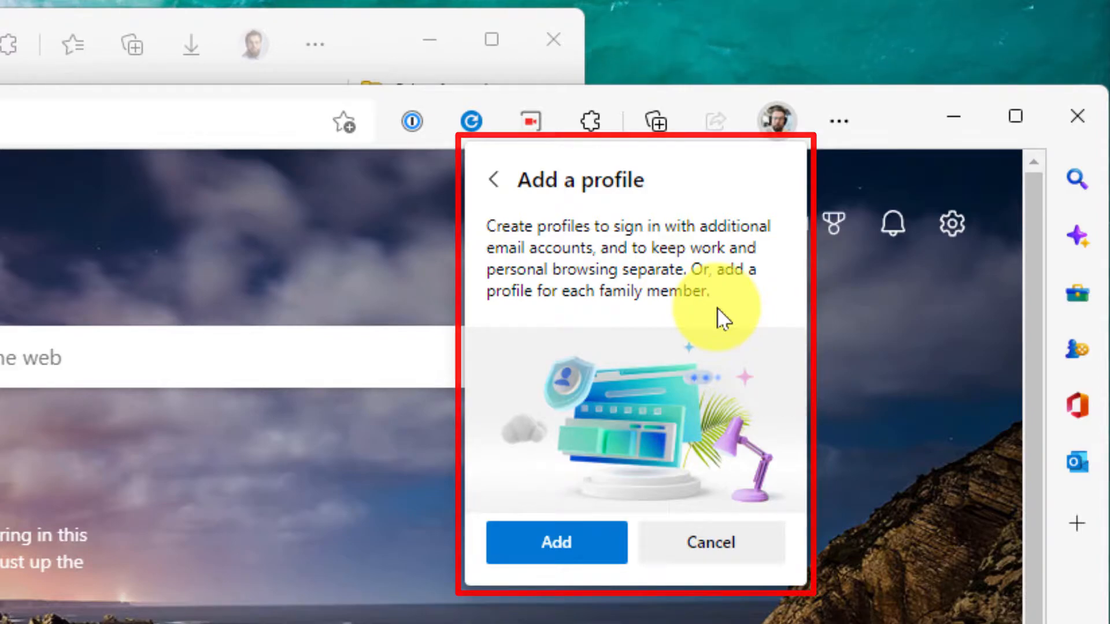
left_click(711, 542)
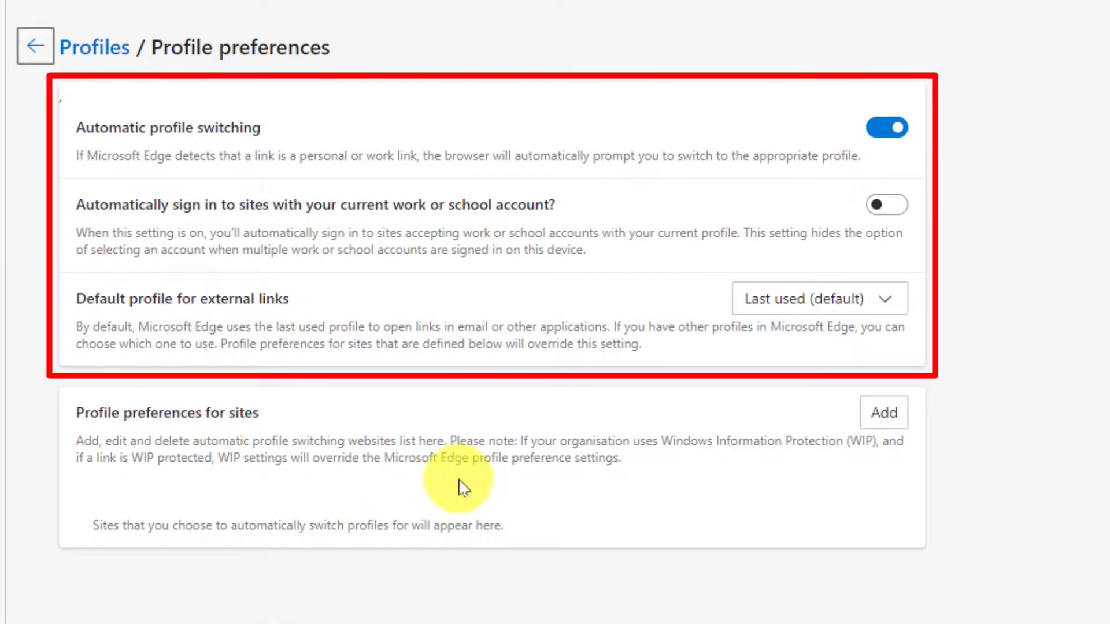
mouse_move(951, 205)
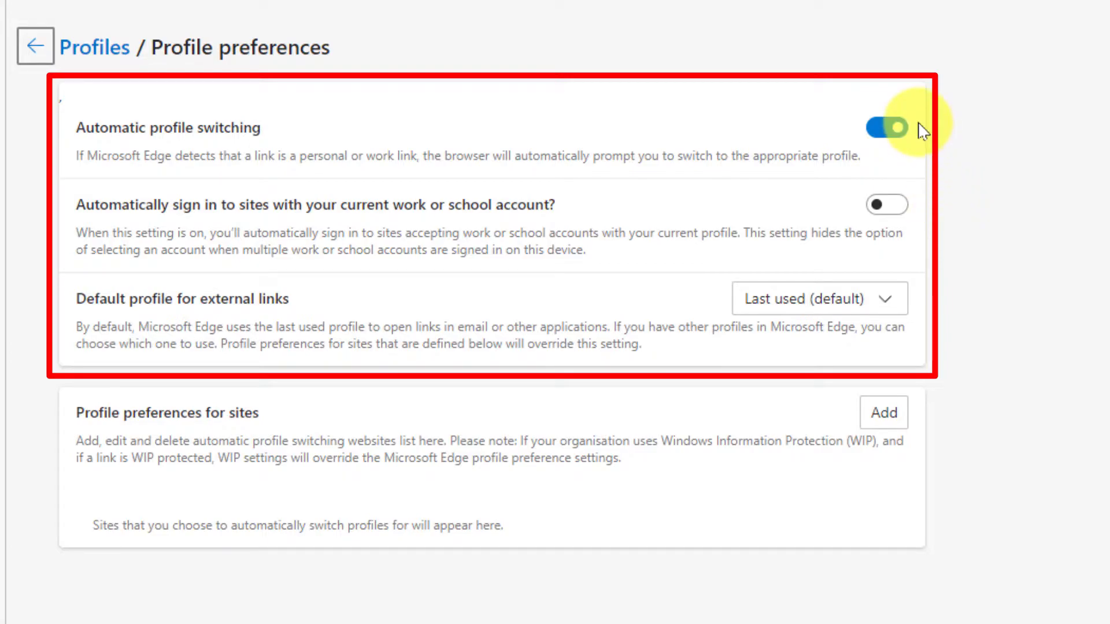
Step: Keep Automatic profile switching on and enable automatic sign-in with the work or school account
left_click(885, 127)
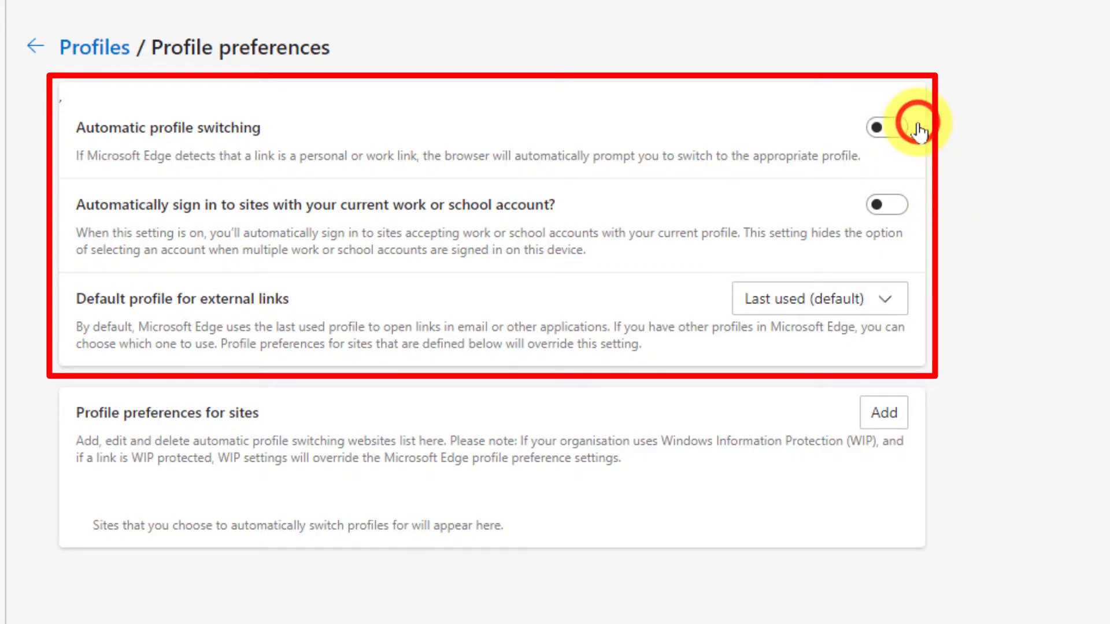
left_click(885, 127)
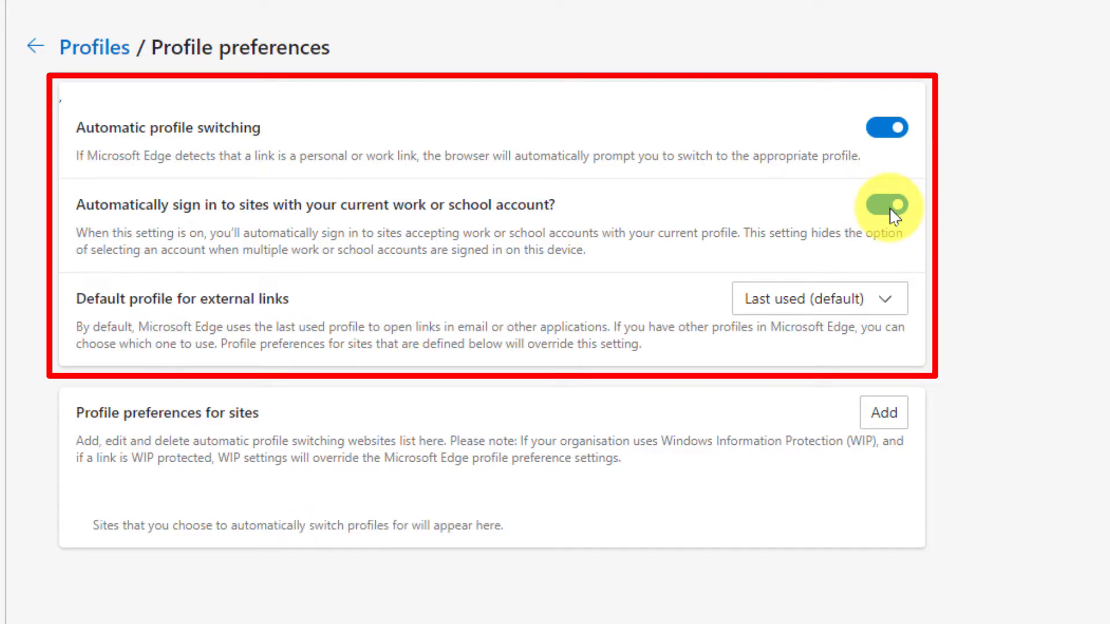
left_click(885, 204)
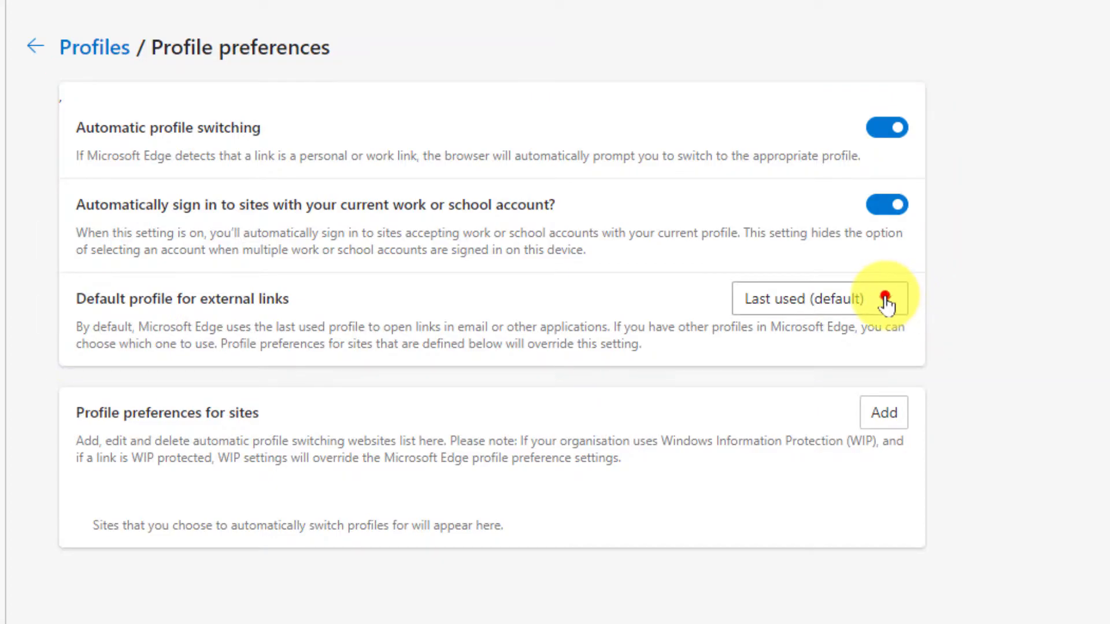
left_click(817, 299)
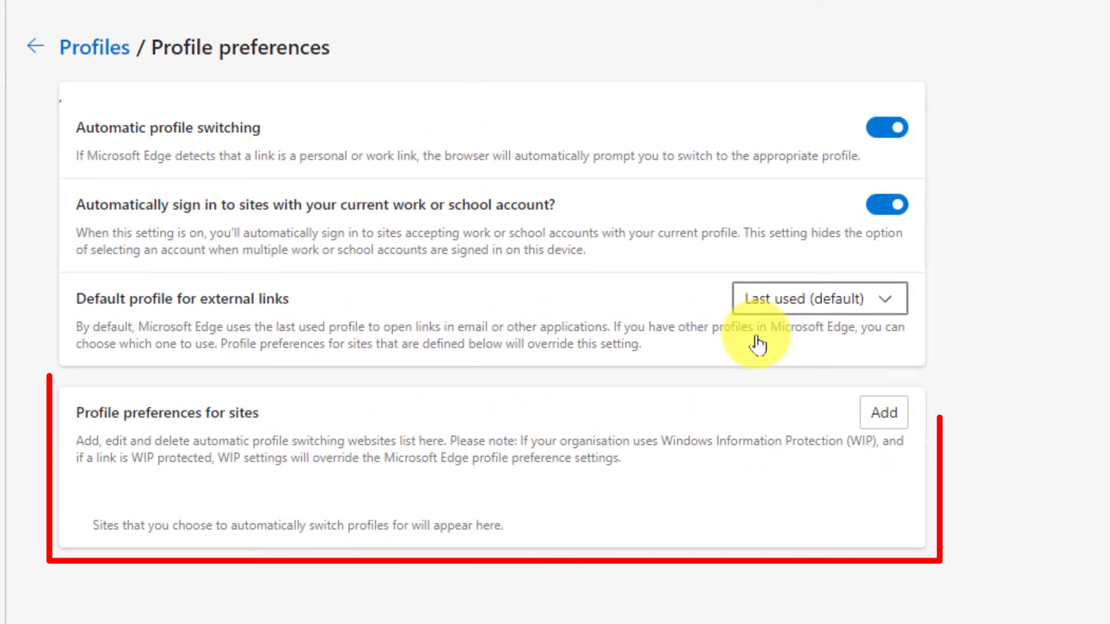
mouse_move(930, 430)
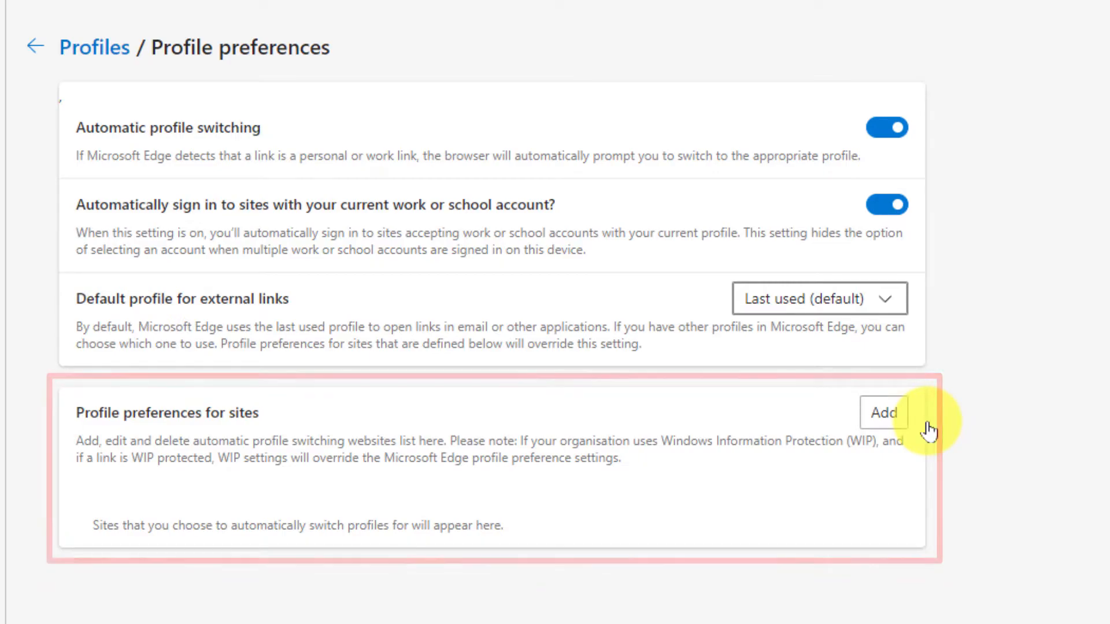
Step: Add a site preference for open.spotify.com with action Switch to the Personal profile
left_click(882, 414)
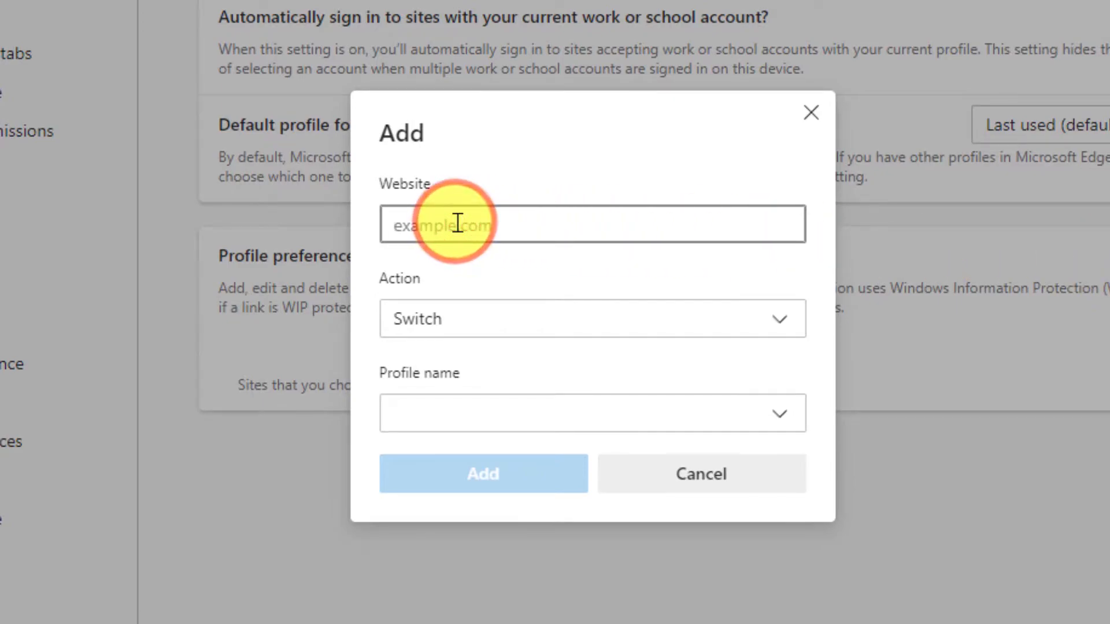
type("open.spotify.com")
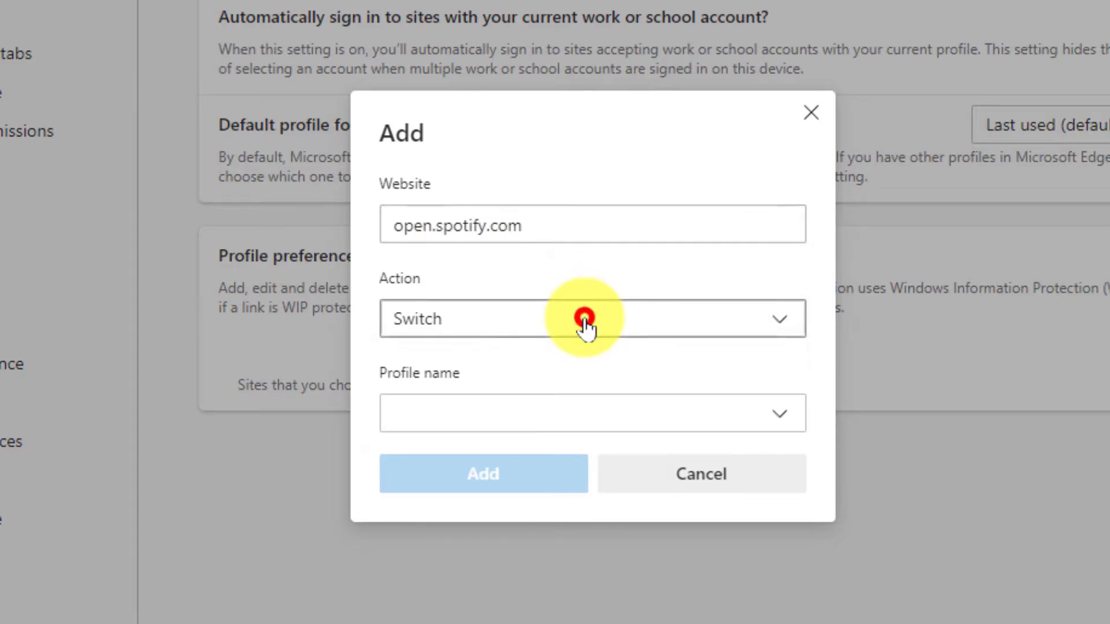
left_click(591, 319)
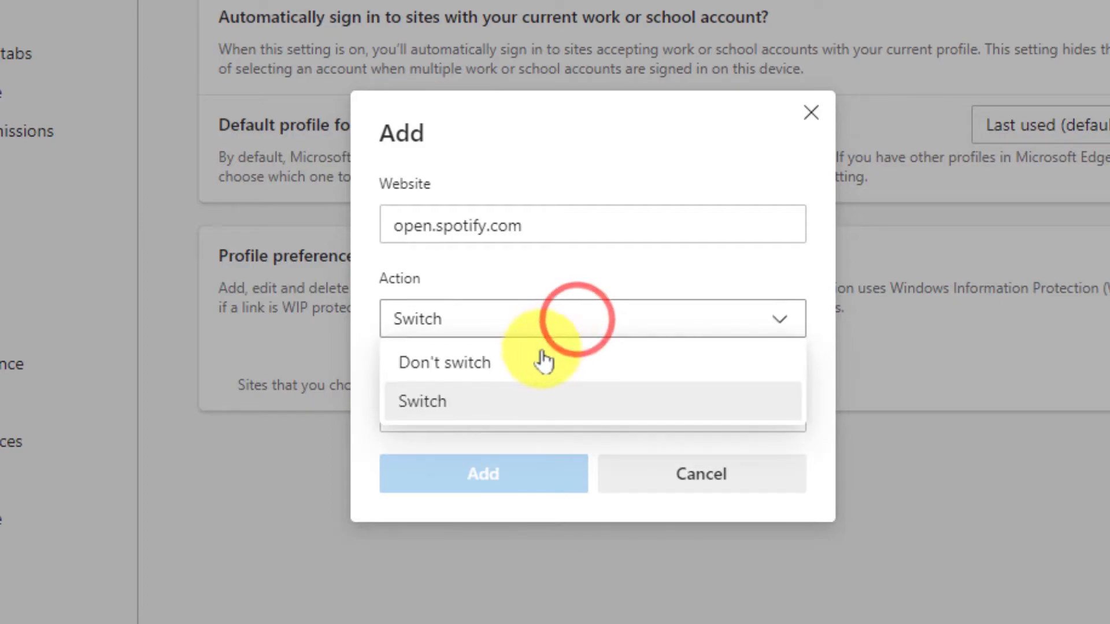
left_click(421, 401)
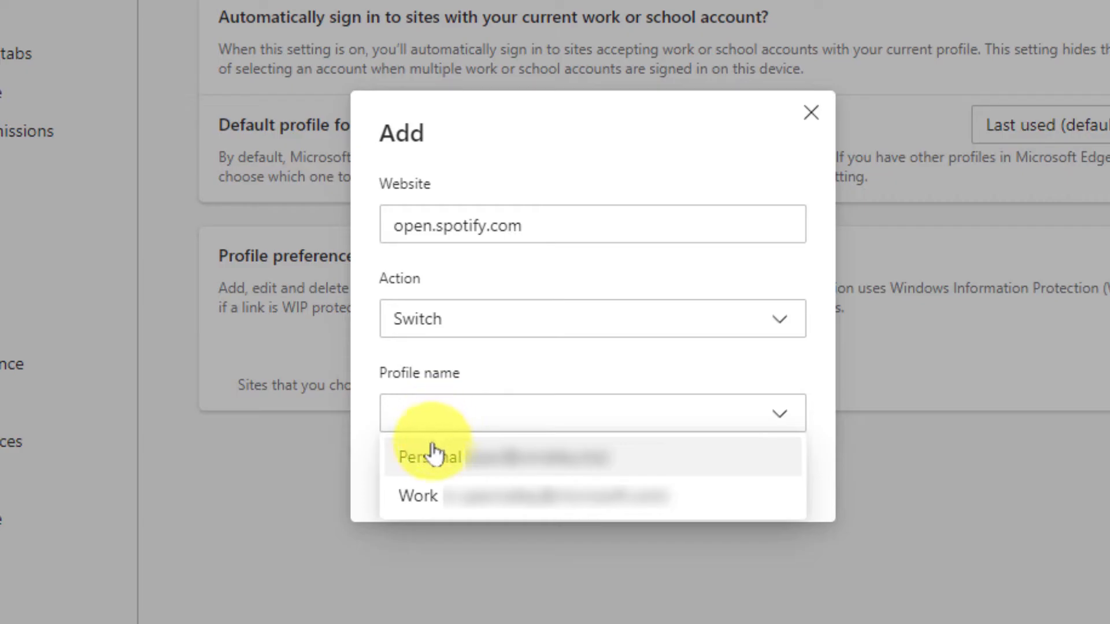
left_click(429, 456)
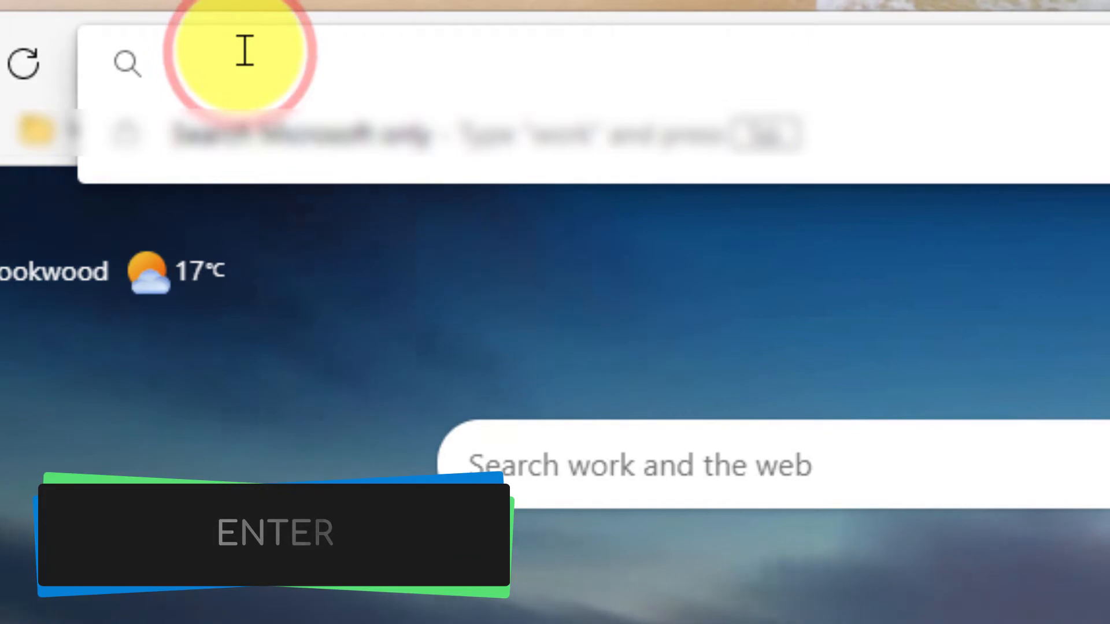
Step: Navigate to open.spotify.com, which opens in the Personal profile's window
type("open.spotify.com")
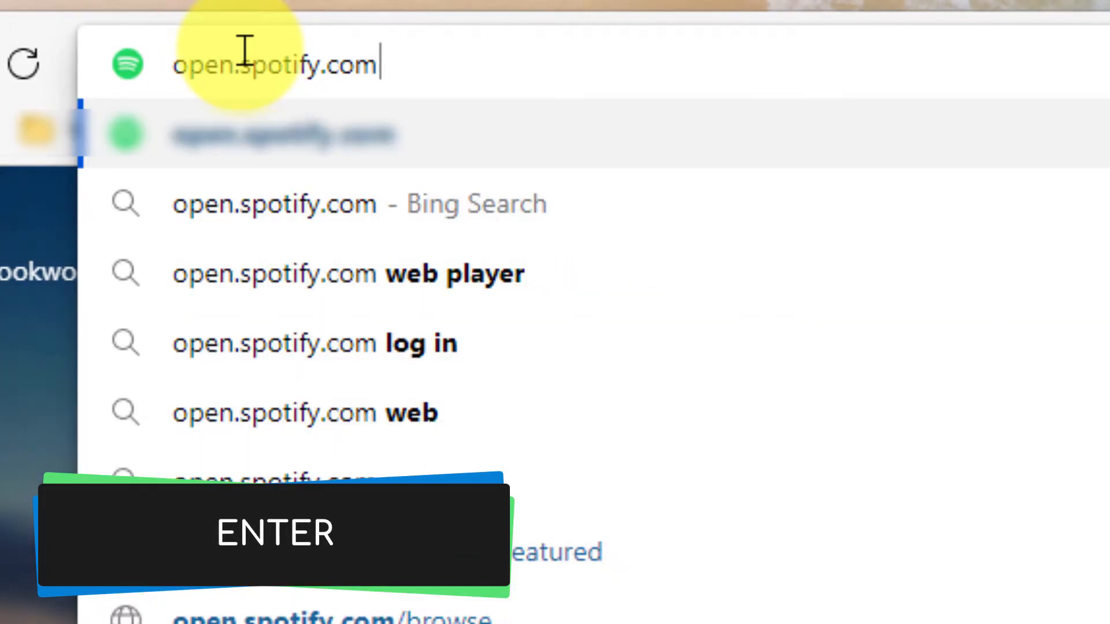
key("Enter")
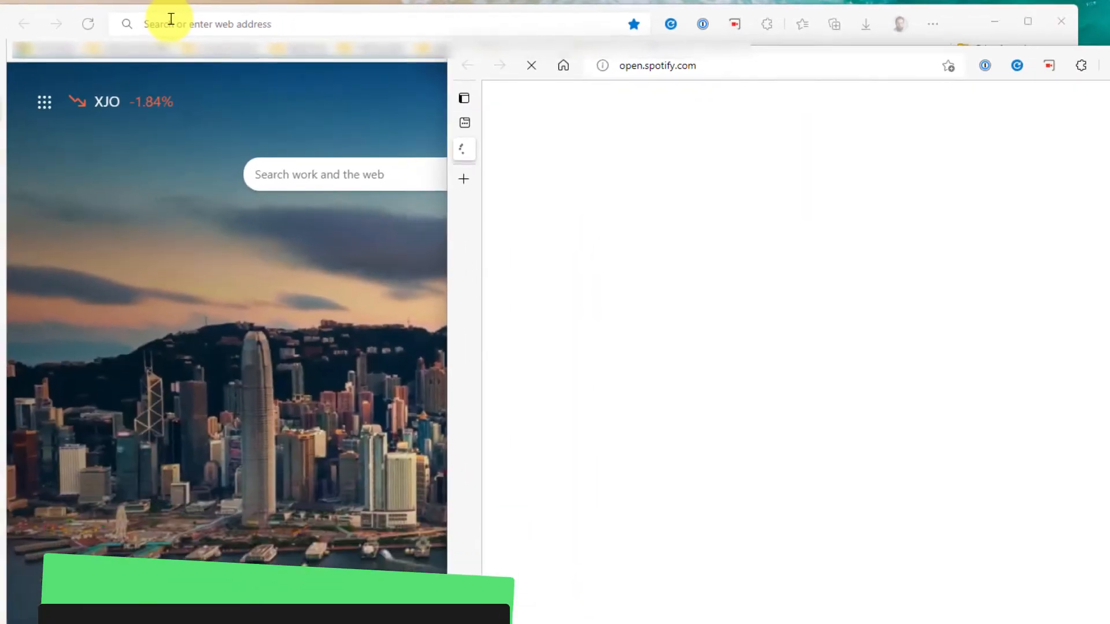